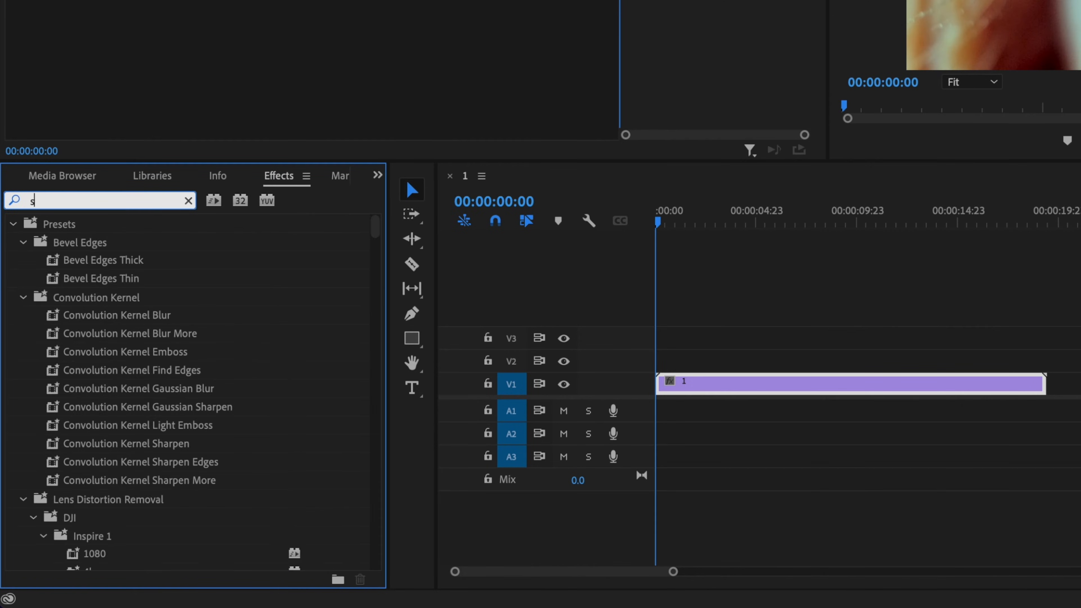
Find the Strobe Light effect by searching 'strobe light' in Effects.
{"action": "type", "text": "trobe light"}
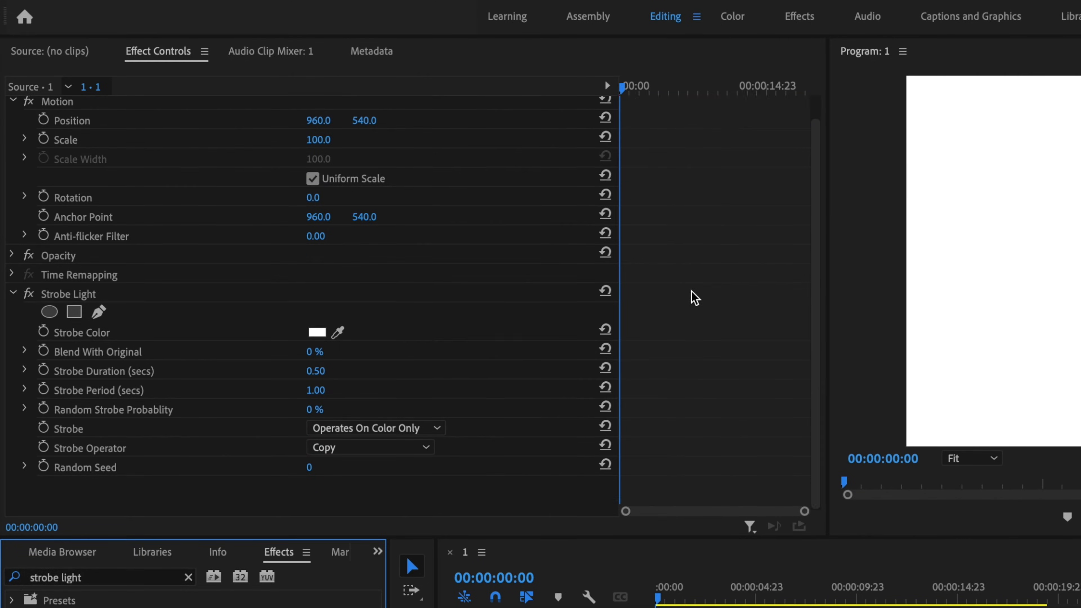
{"action": "mouse_move", "coordinate": [82, 305]}
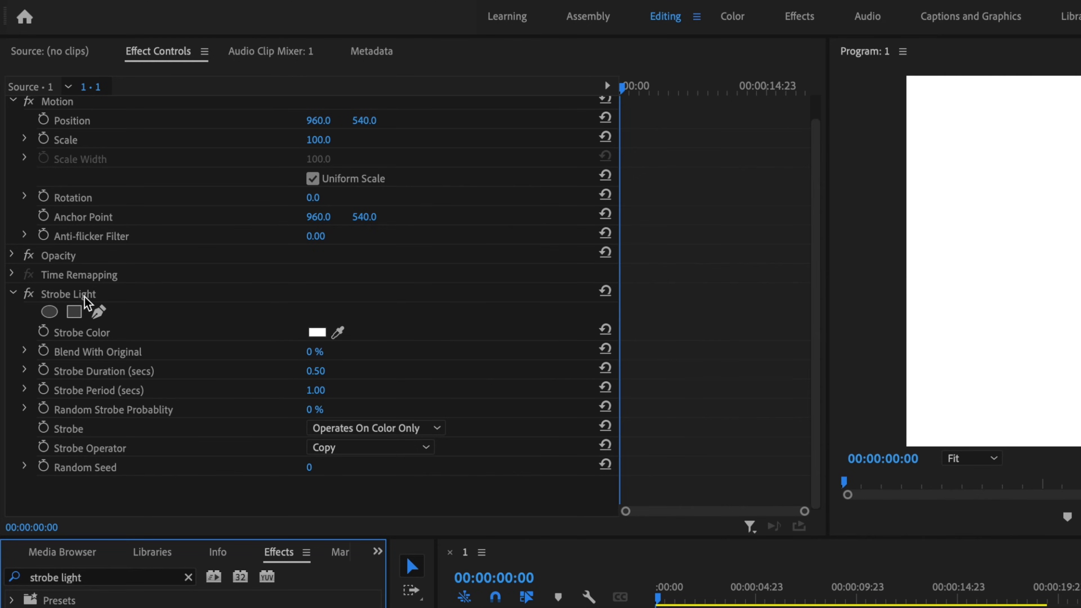
Make the strobe colour black and reduce Blend With Original to 5%.
{"action": "left_click", "coordinate": [318, 332]}
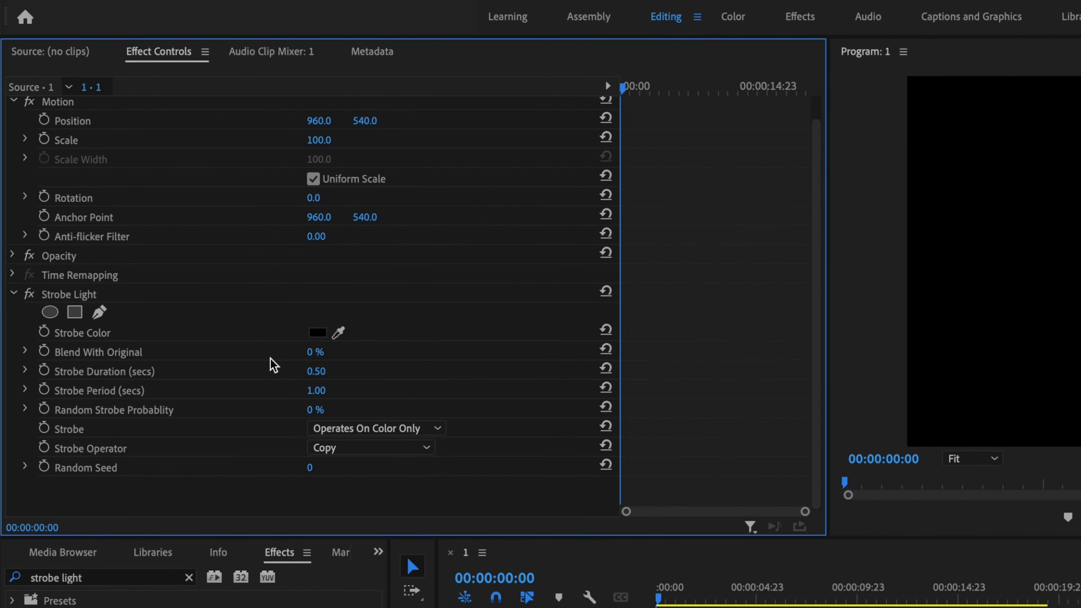
{"action": "left_click", "coordinate": [314, 352]}
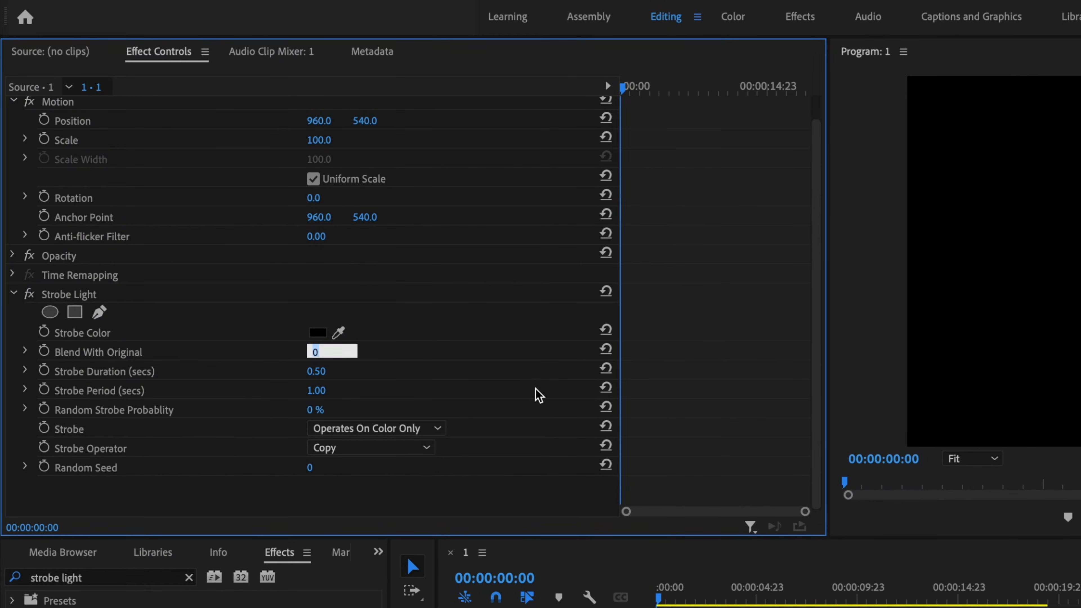
{"action": "type", "text": "5 %"}
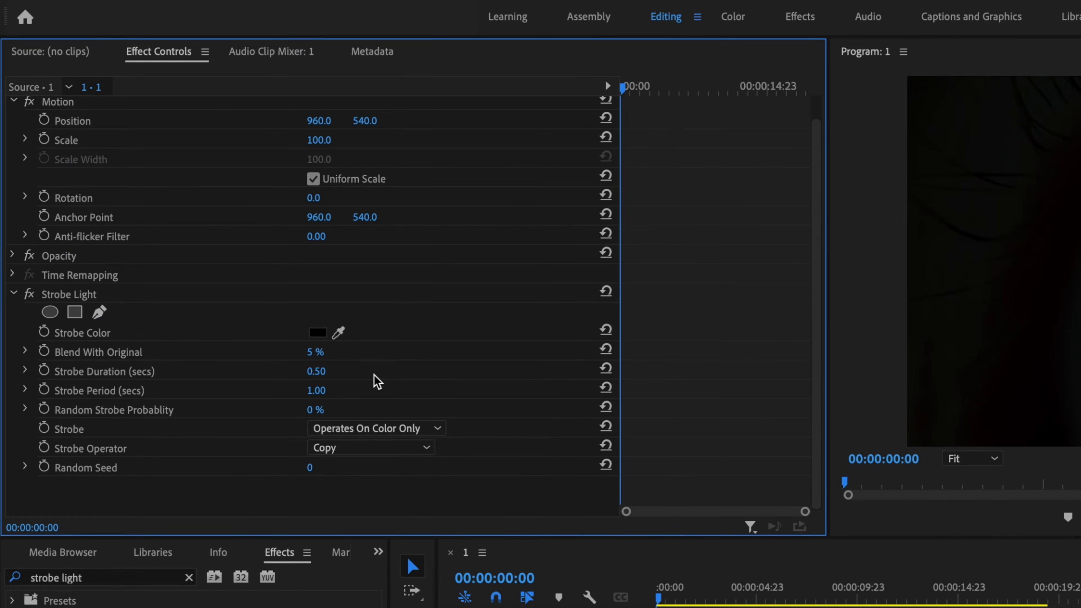
{"action": "mouse_move", "coordinate": [132, 390]}
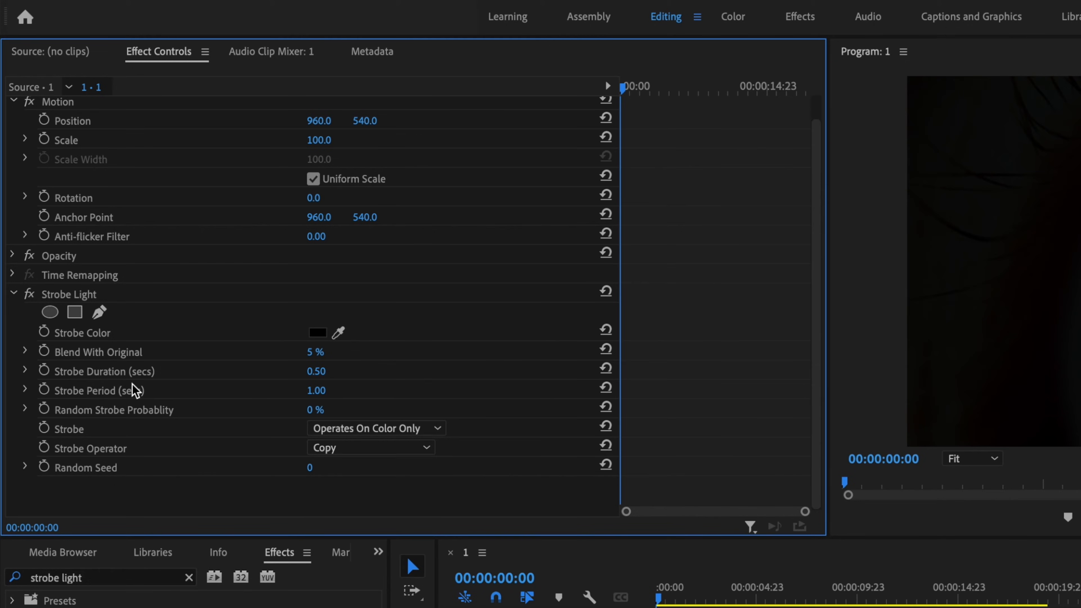
{"action": "mouse_move", "coordinate": [349, 406]}
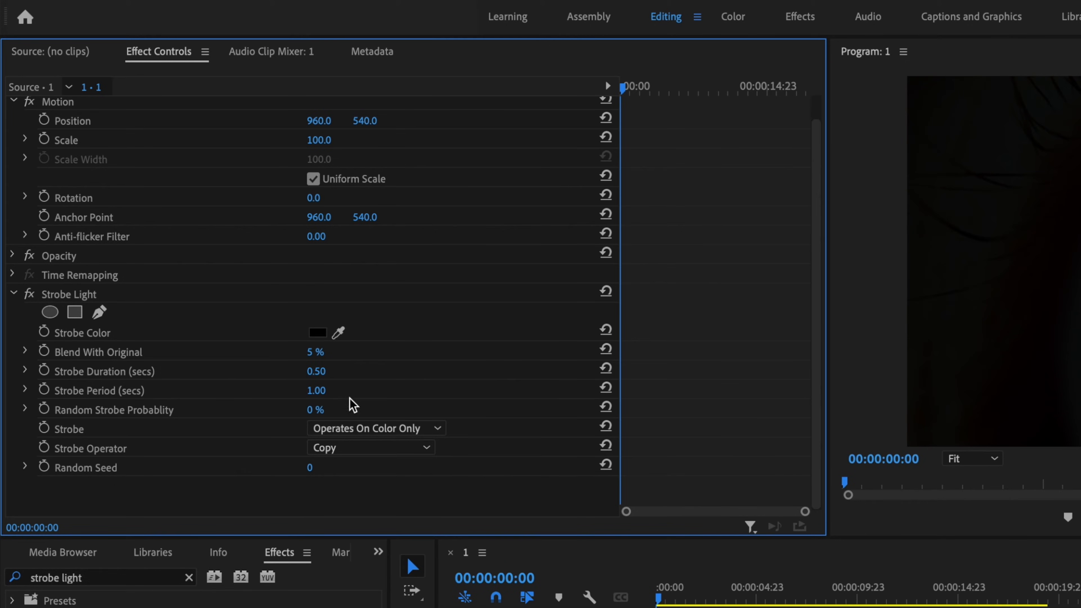
{"action": "mouse_move", "coordinate": [302, 384]}
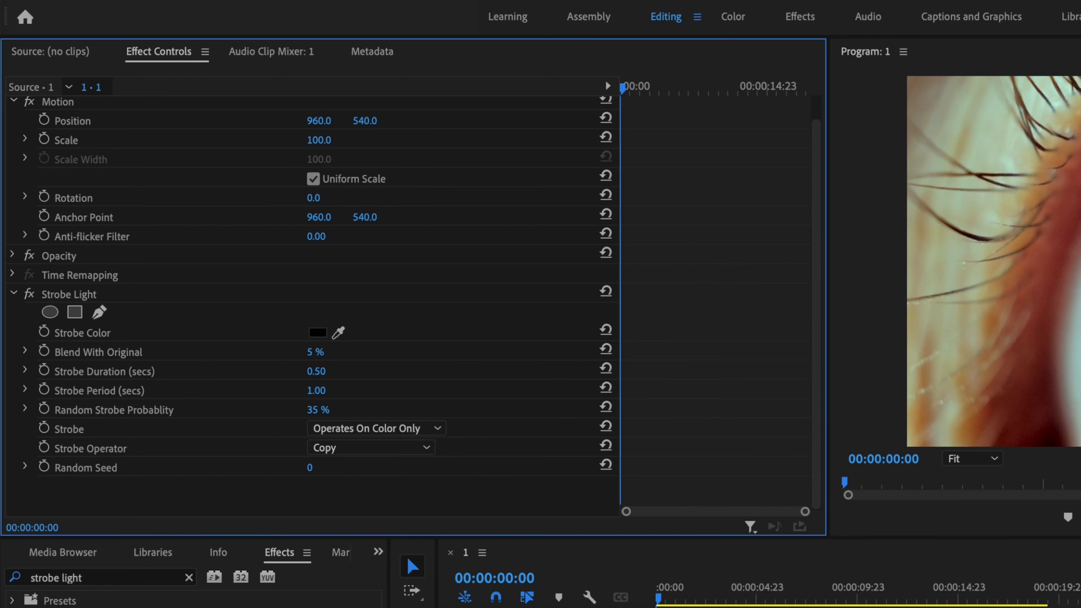
{"action": "mouse_move", "coordinate": [351, 412]}
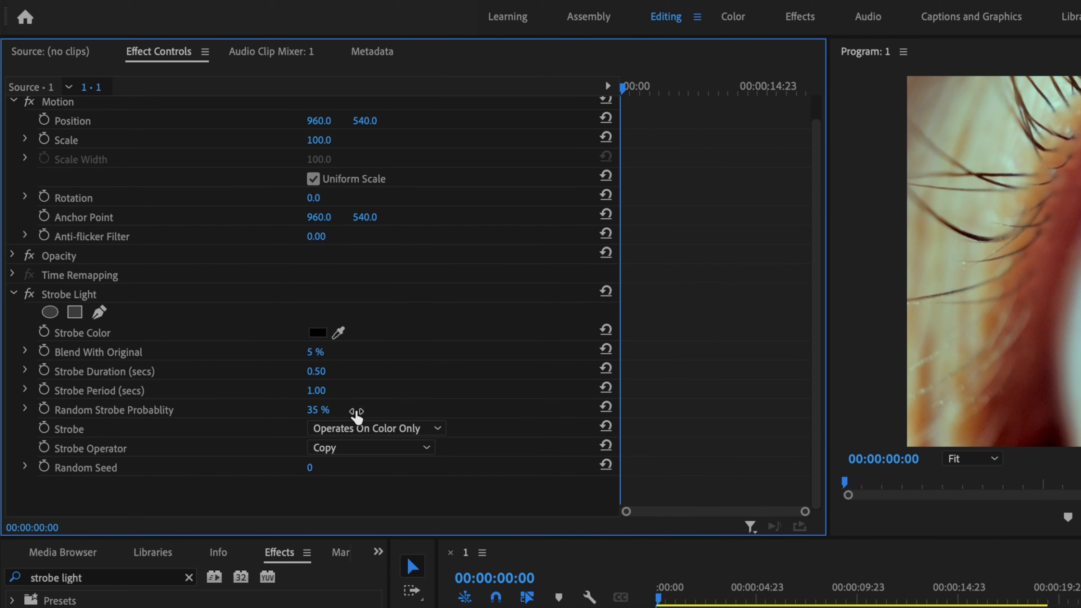
Switch Strobe to Makes Layer Transparent and play back the result.
{"action": "left_click", "coordinate": [376, 428]}
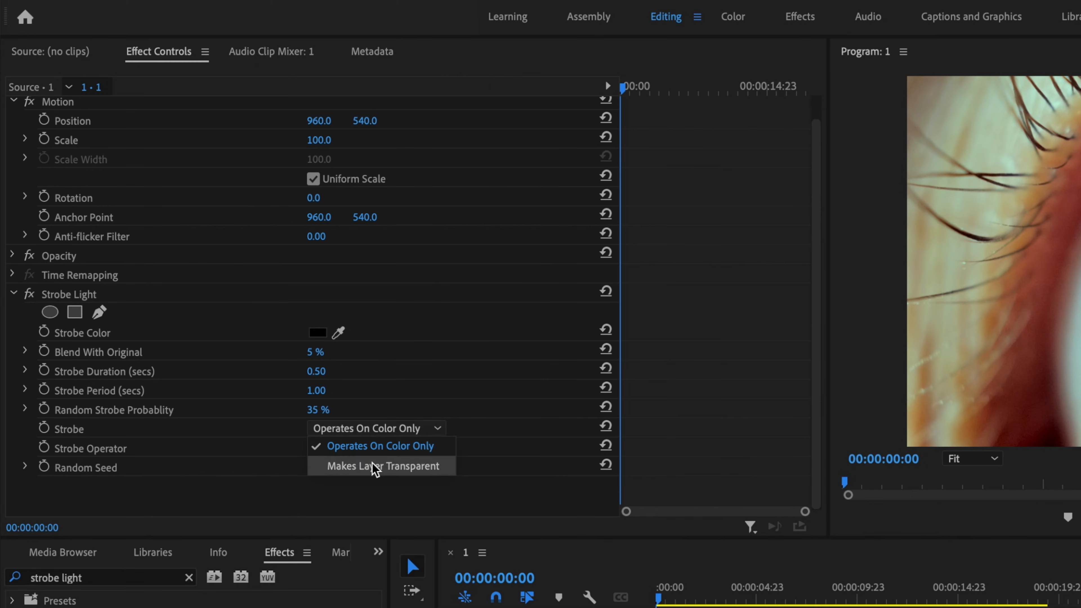
{"action": "left_click", "coordinate": [381, 466]}
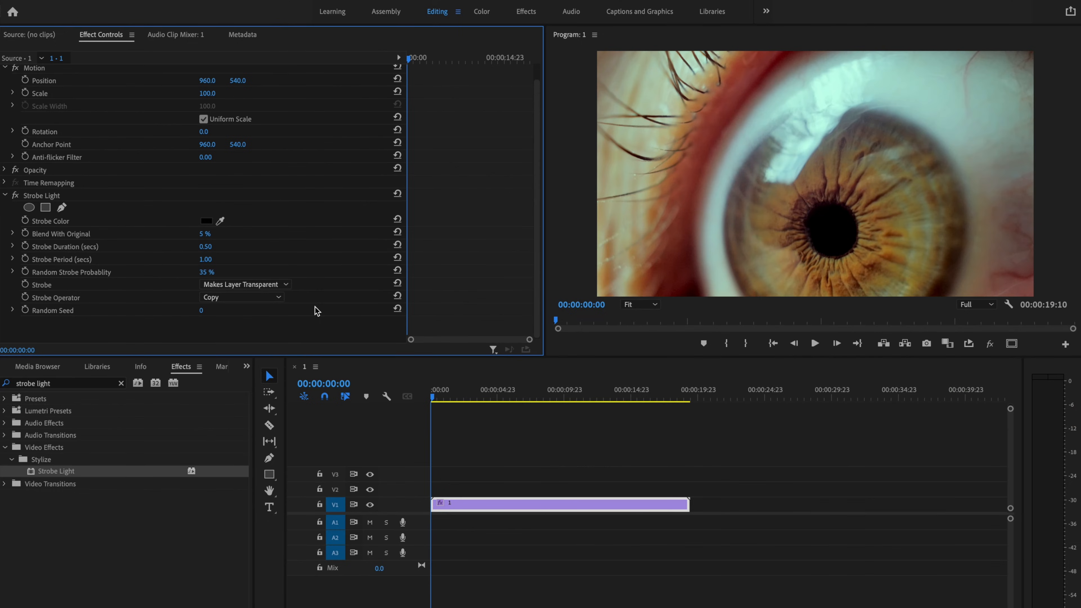
{"action": "left_click", "coordinate": [815, 343]}
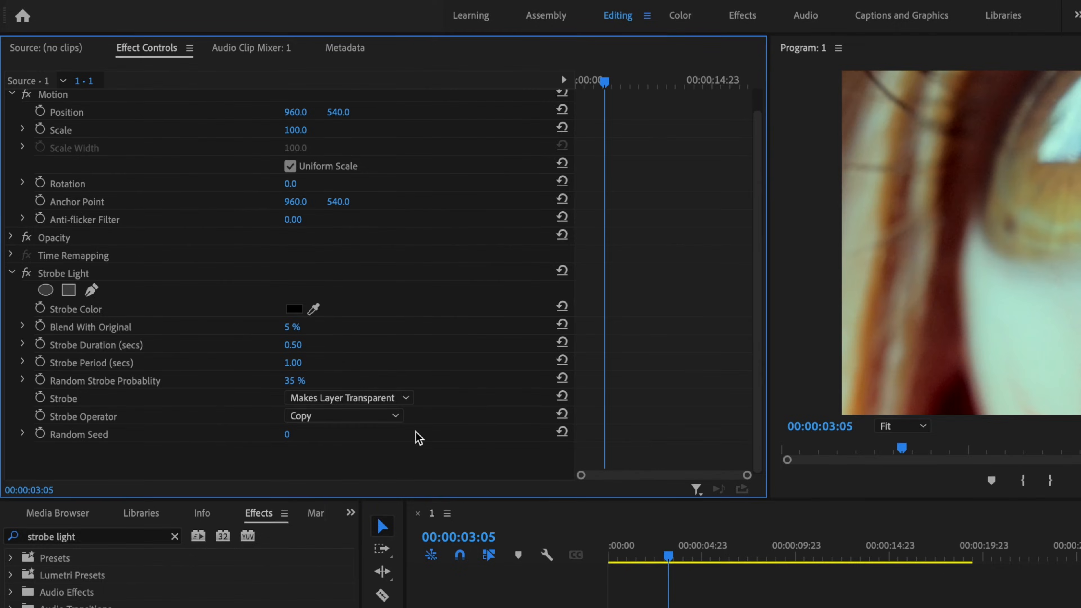
Return Strobe to Operates On Color Only and choose deep blue #00125B.
{"action": "left_click", "coordinate": [349, 397]}
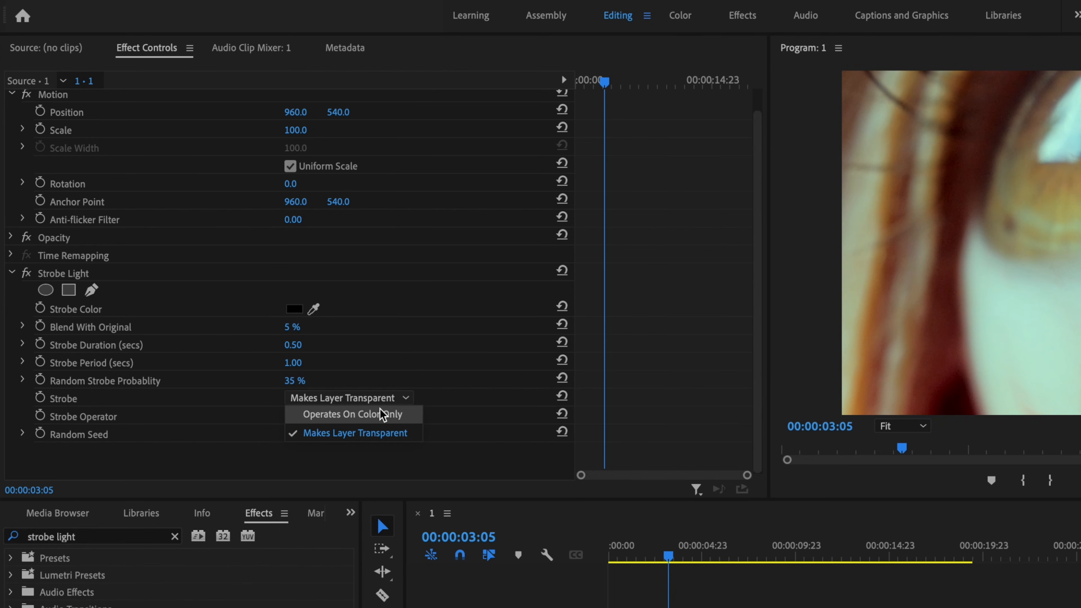
{"action": "left_click", "coordinate": [352, 414]}
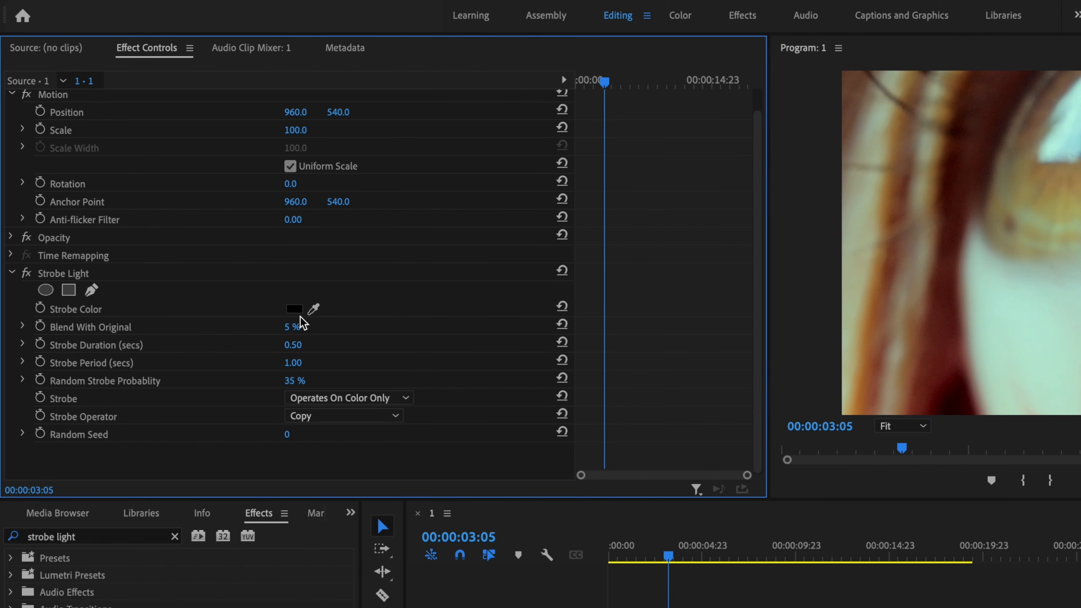
{"action": "left_click", "coordinate": [294, 308]}
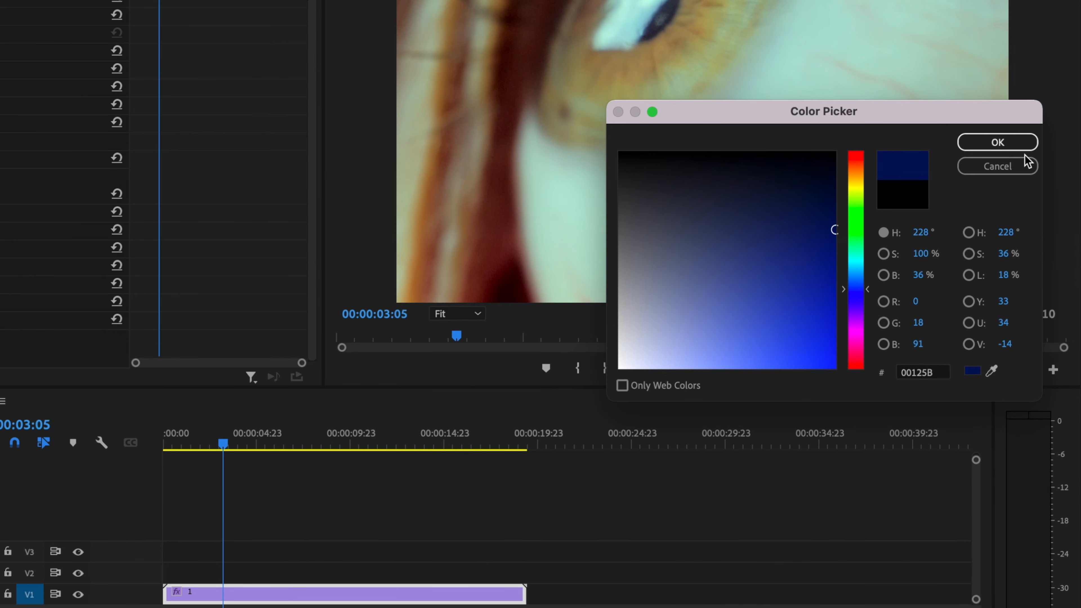
{"action": "left_click", "coordinate": [997, 142]}
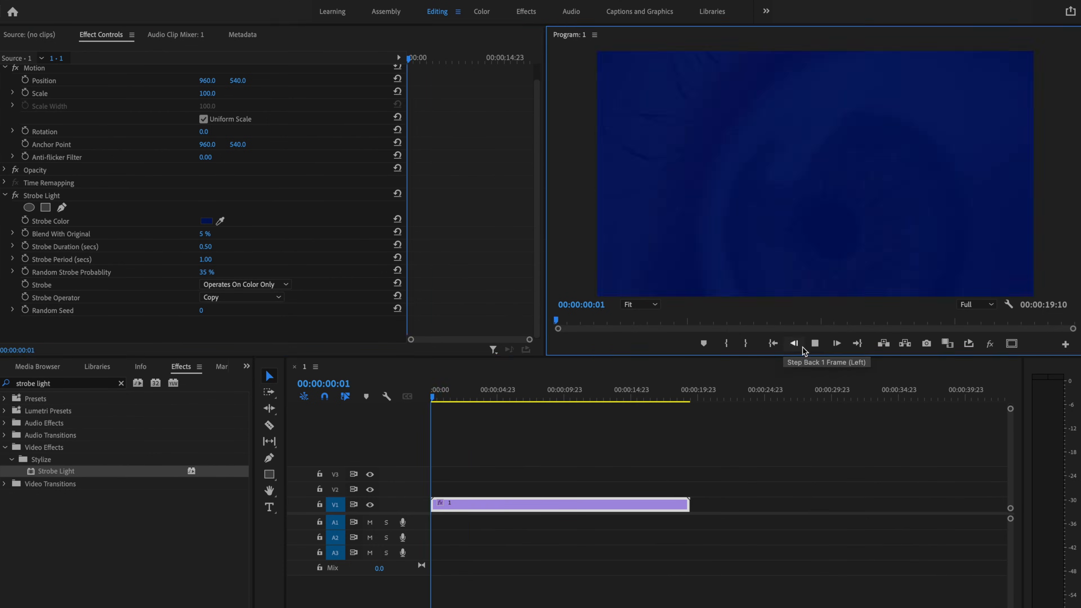